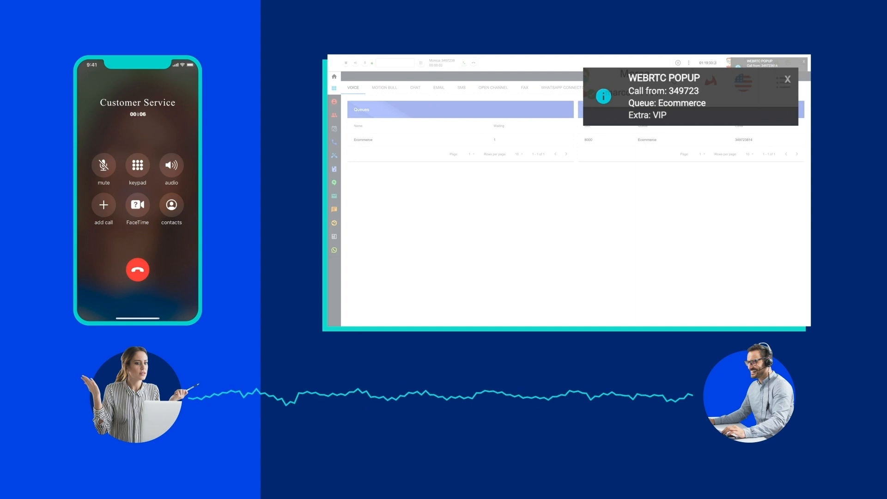
Step: Show the customer chat with the bot transfer and the attached shoe photo DCIM01.PNG
left_click(789, 79)
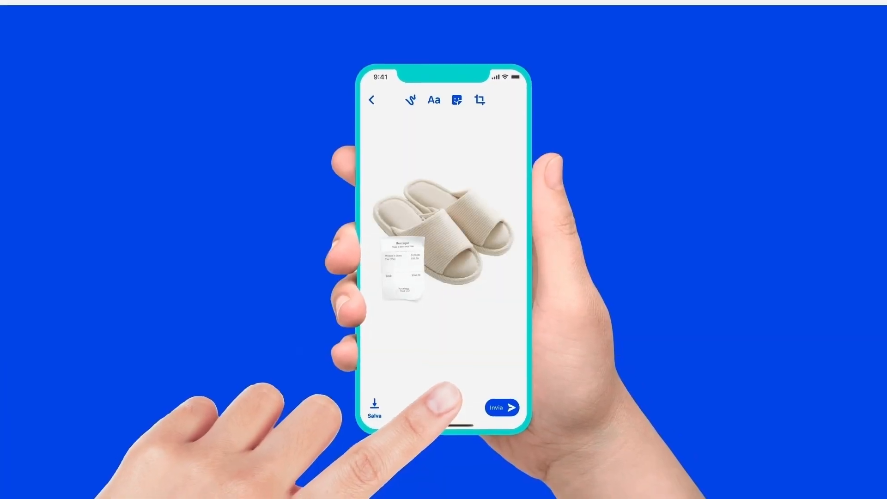
left_click(504, 409)
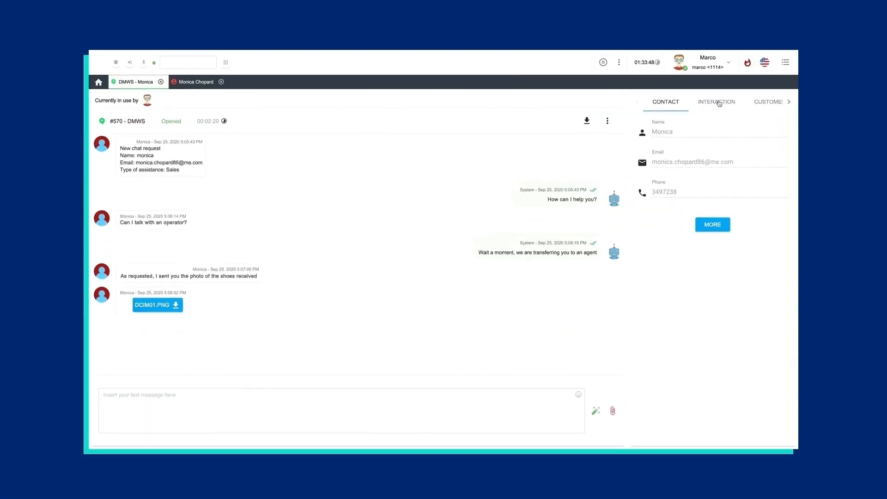
Step: Enlarge the DCIM01.PNG photo of the slippers and receipt over the chat
left_click(157, 305)
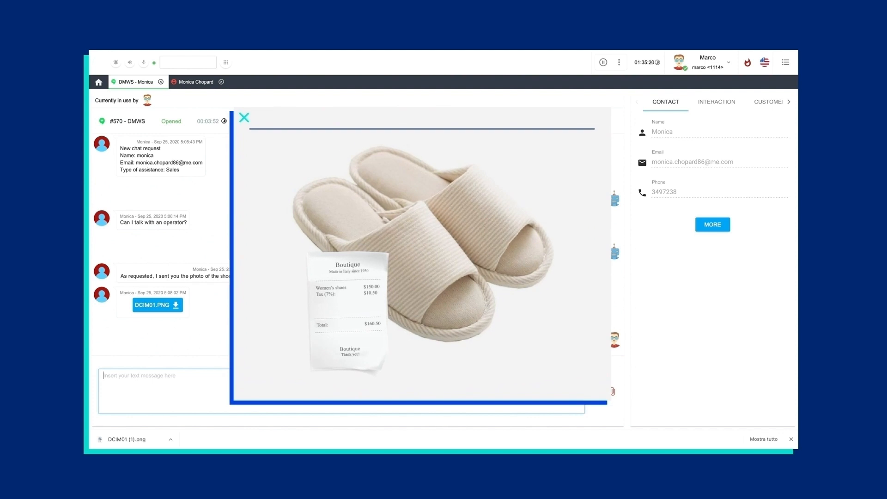
left_click(244, 118)
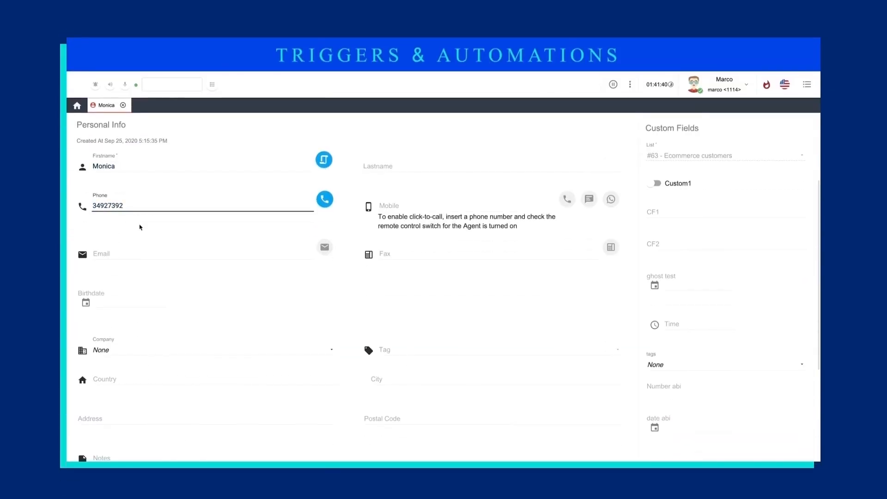
Step: Browse the SLA gauges dashboard and the Open Channel Accounts list (Telegram, Viber, Twitter)
left_click(324, 198)
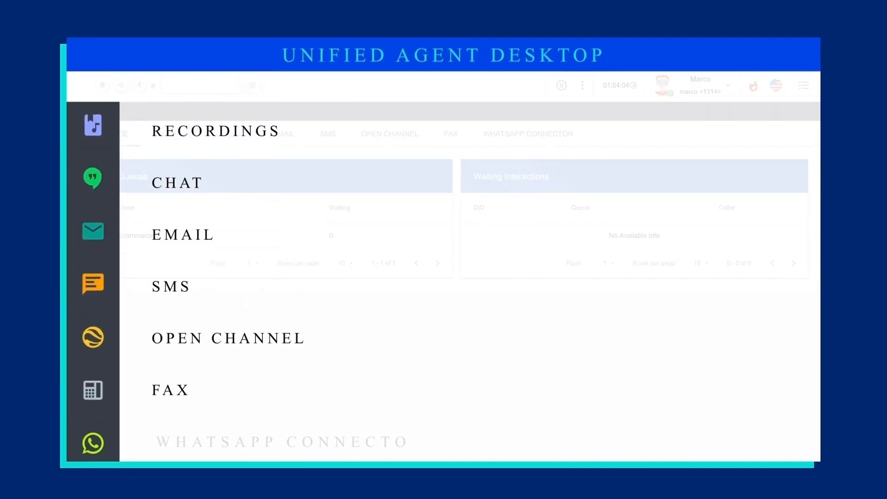
scroll("down", 3)
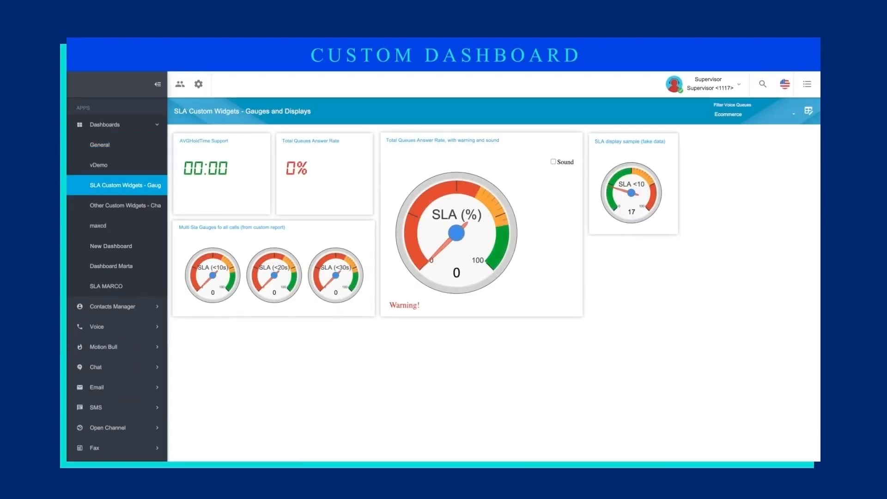
scroll("down", 3)
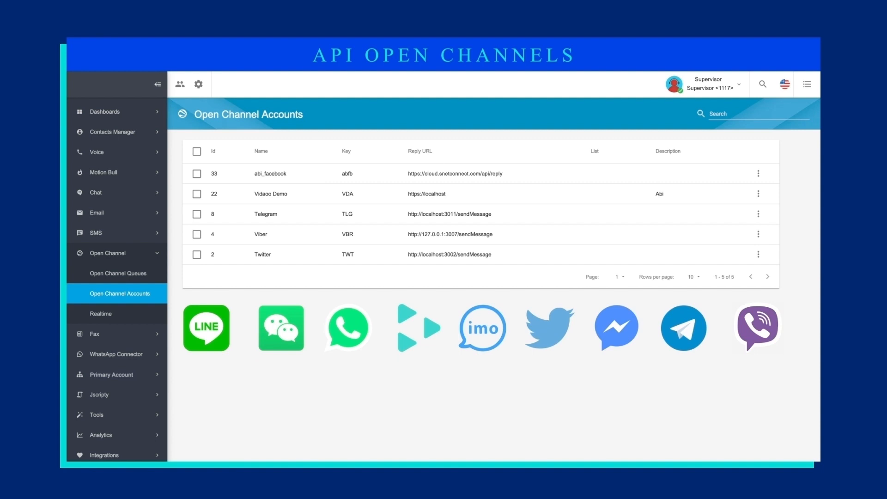
Step: Start a new custom report 'Campaign 2' on the report_agent table under Custom Reports
left_click(100, 314)
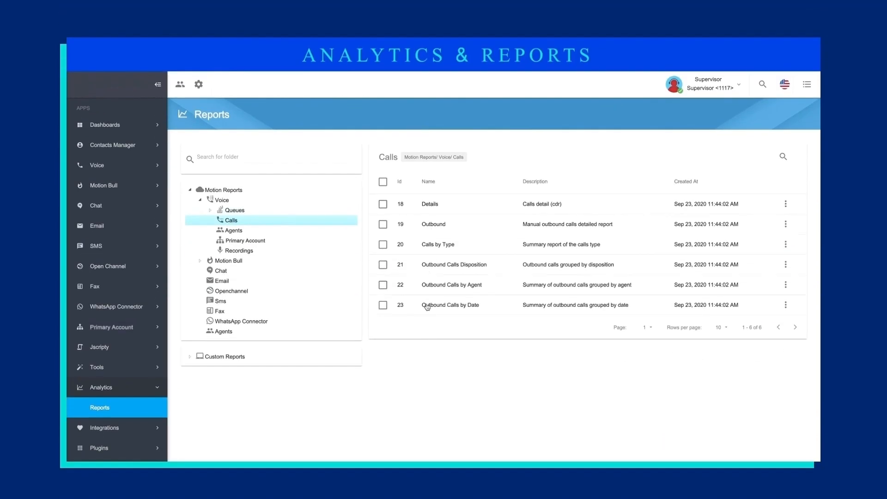
left_click(225, 356)
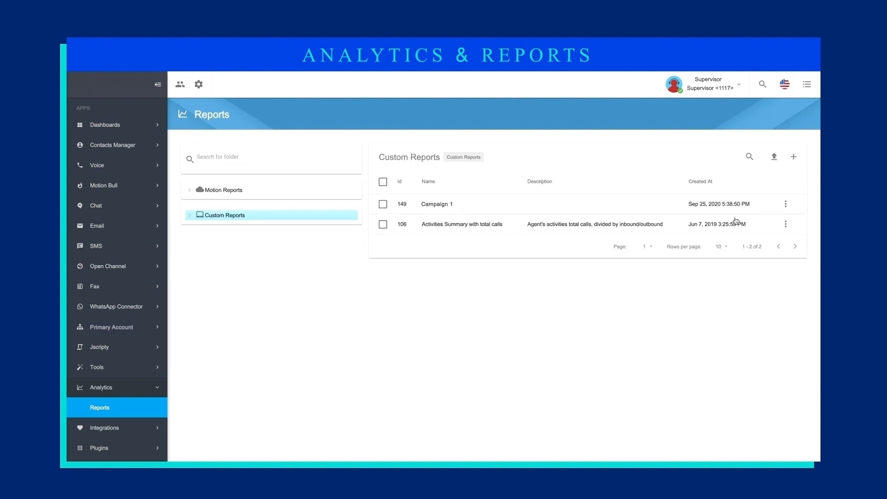
left_click(793, 156)
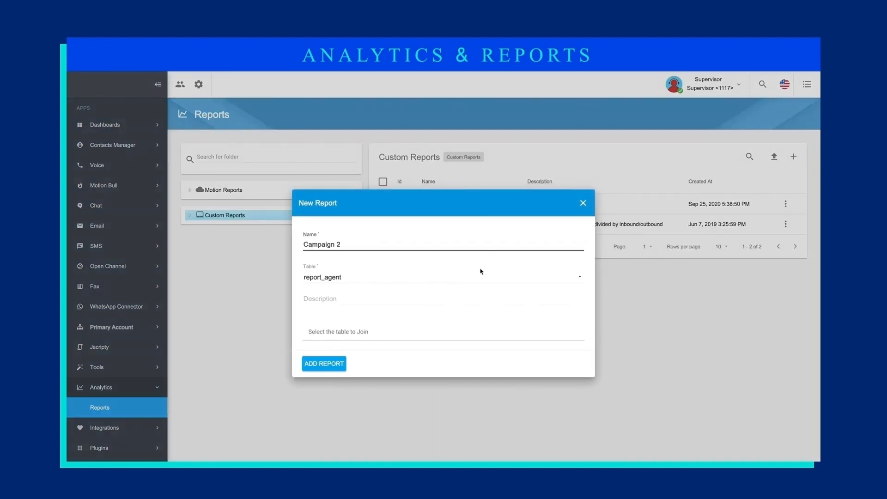